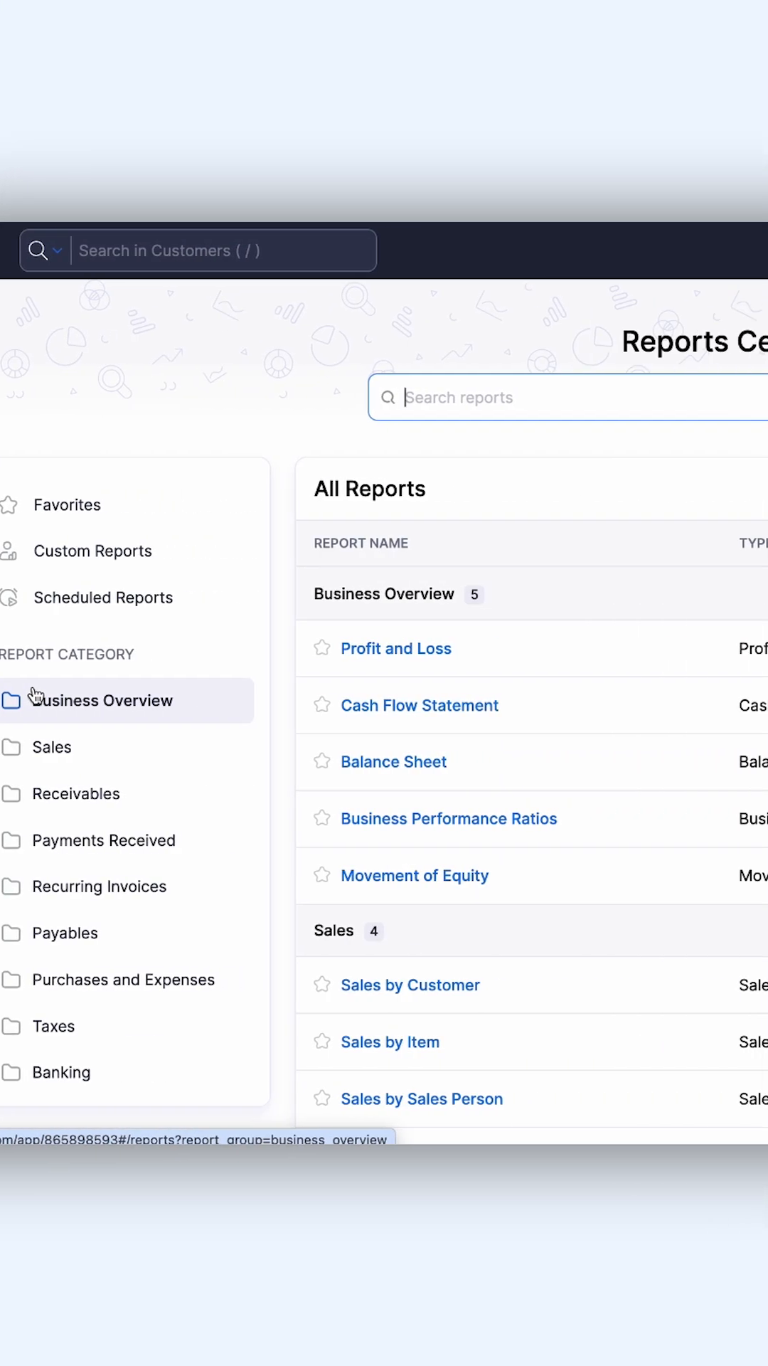
- Bring up the Profit and Loss report from Reports Center with its weekly PDF schedule form
click(397, 649)
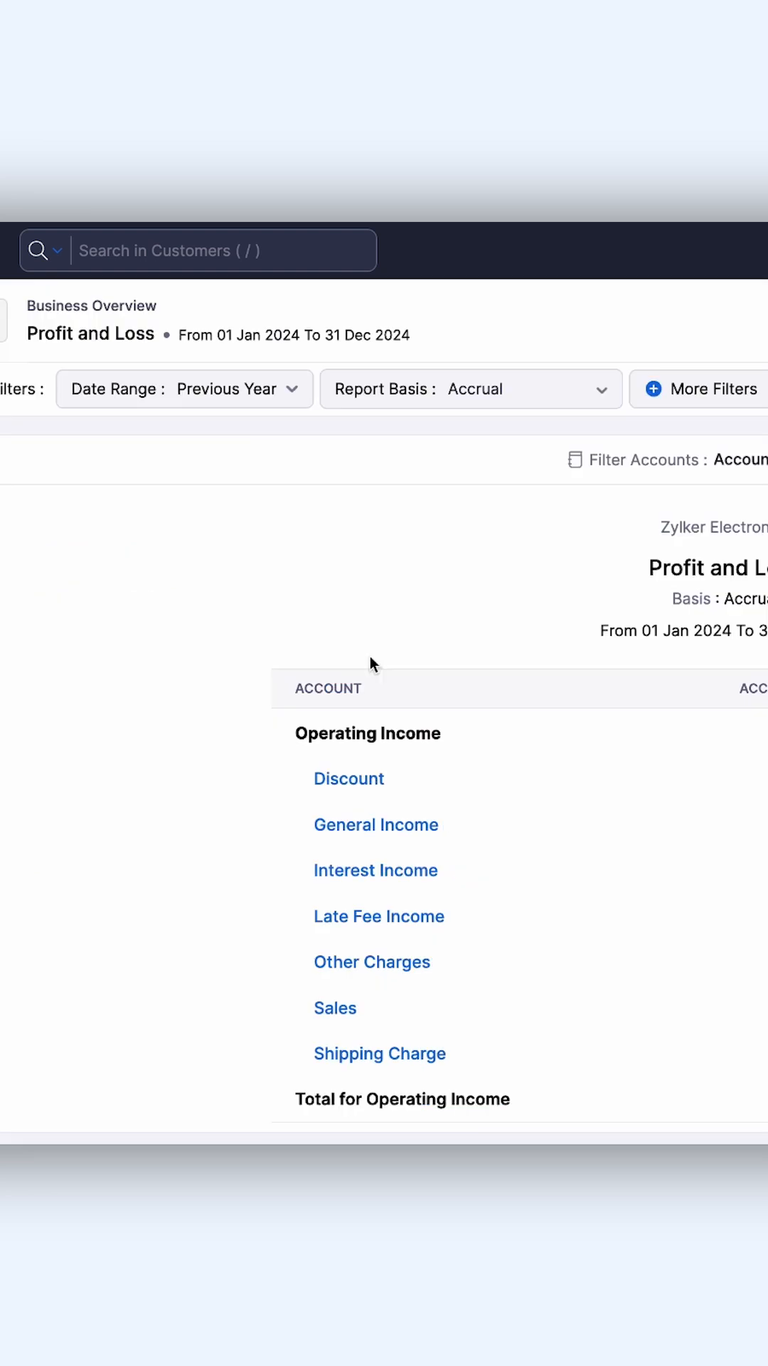
scroll(right, 3)
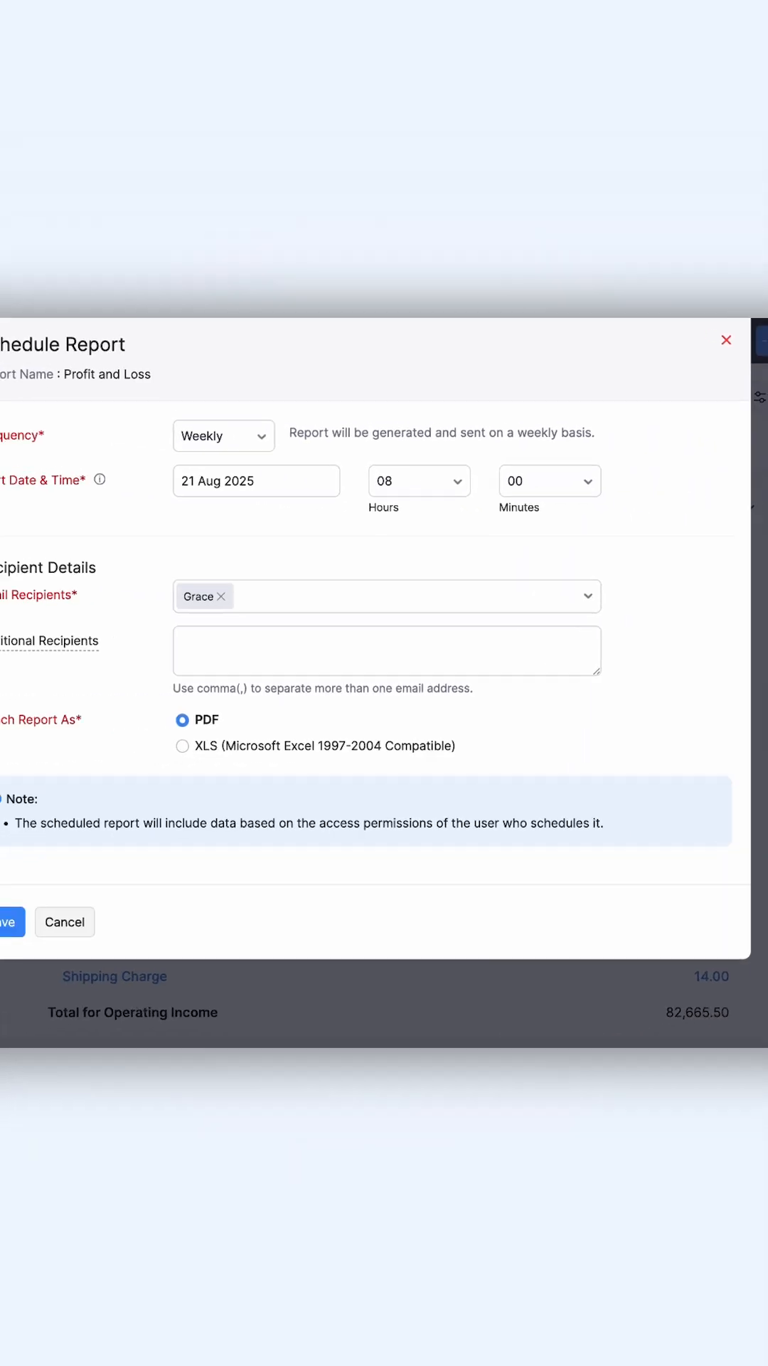
- Confirm the start date, add a second email recipient, and save the weekly PDF schedule
click(258, 437)
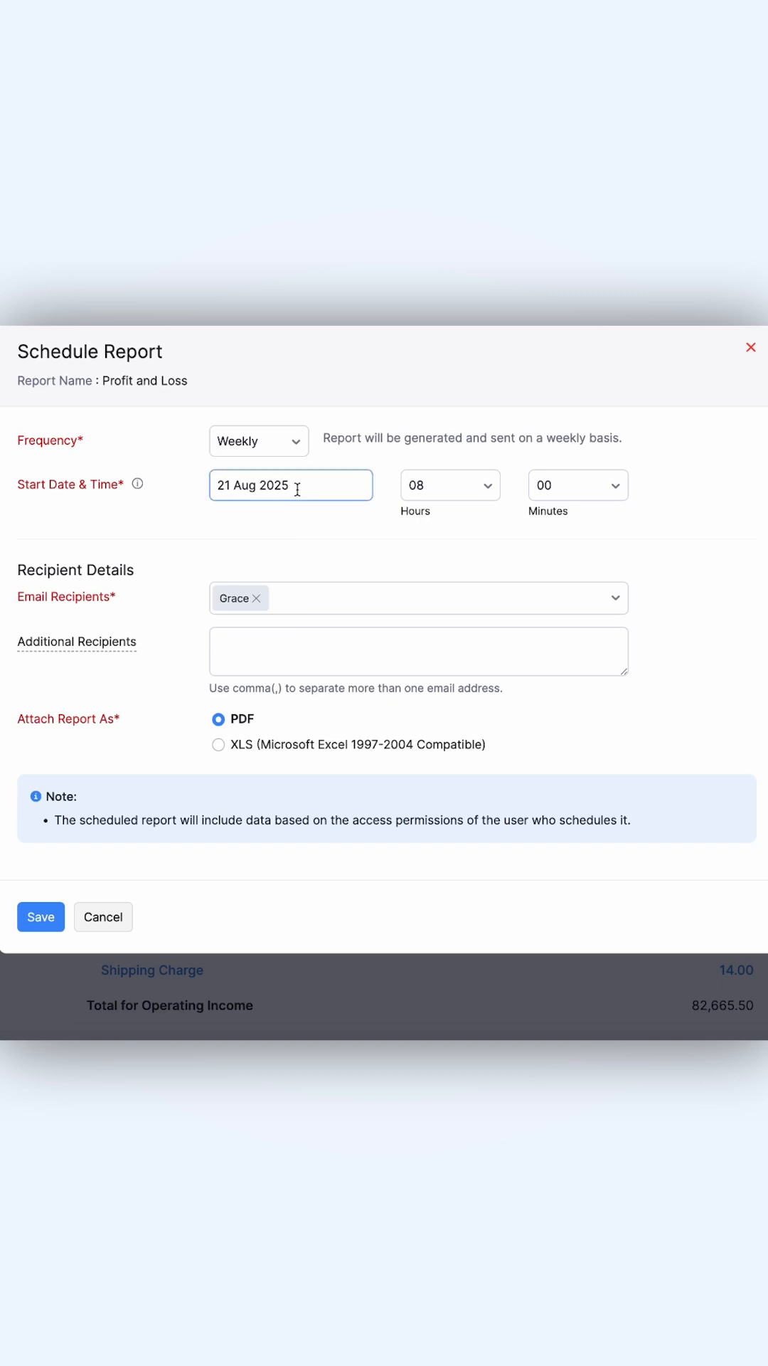
mouse_move(468, 519)
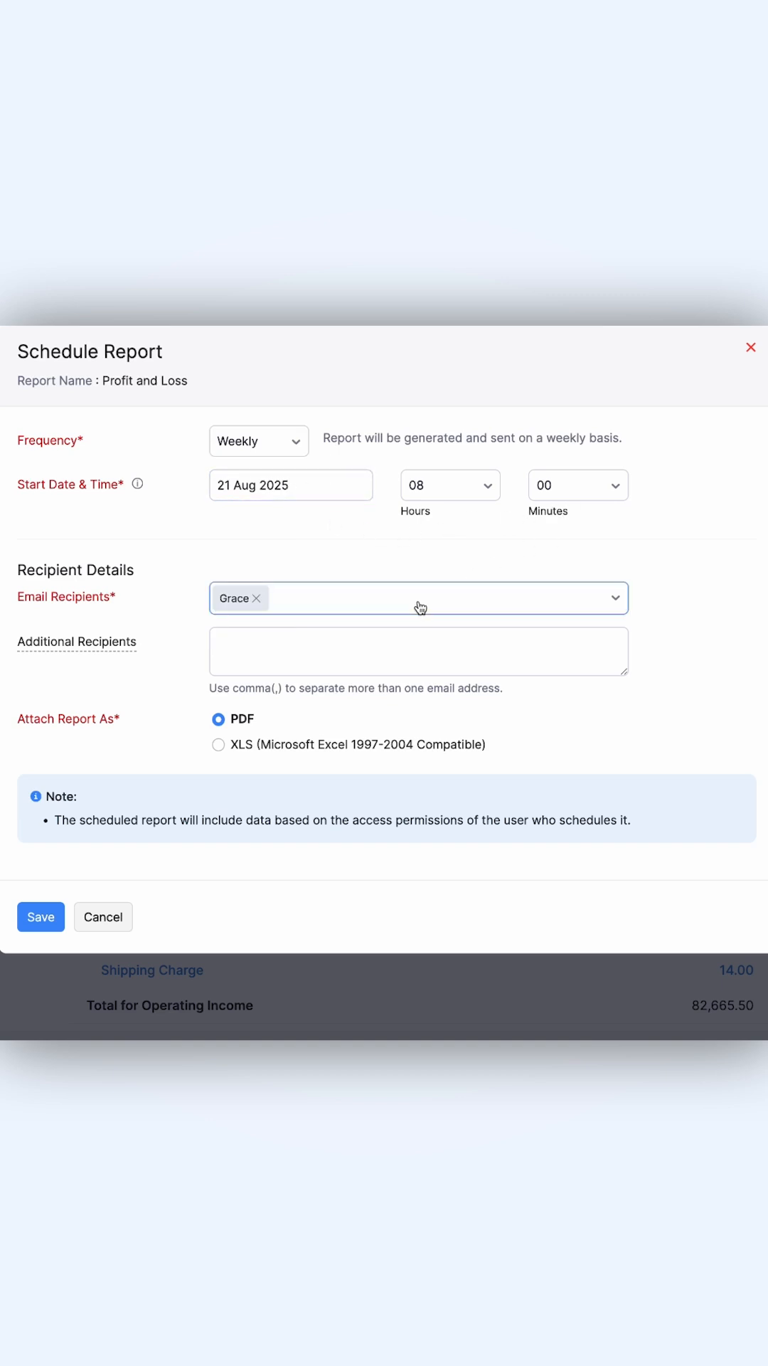
click(418, 598)
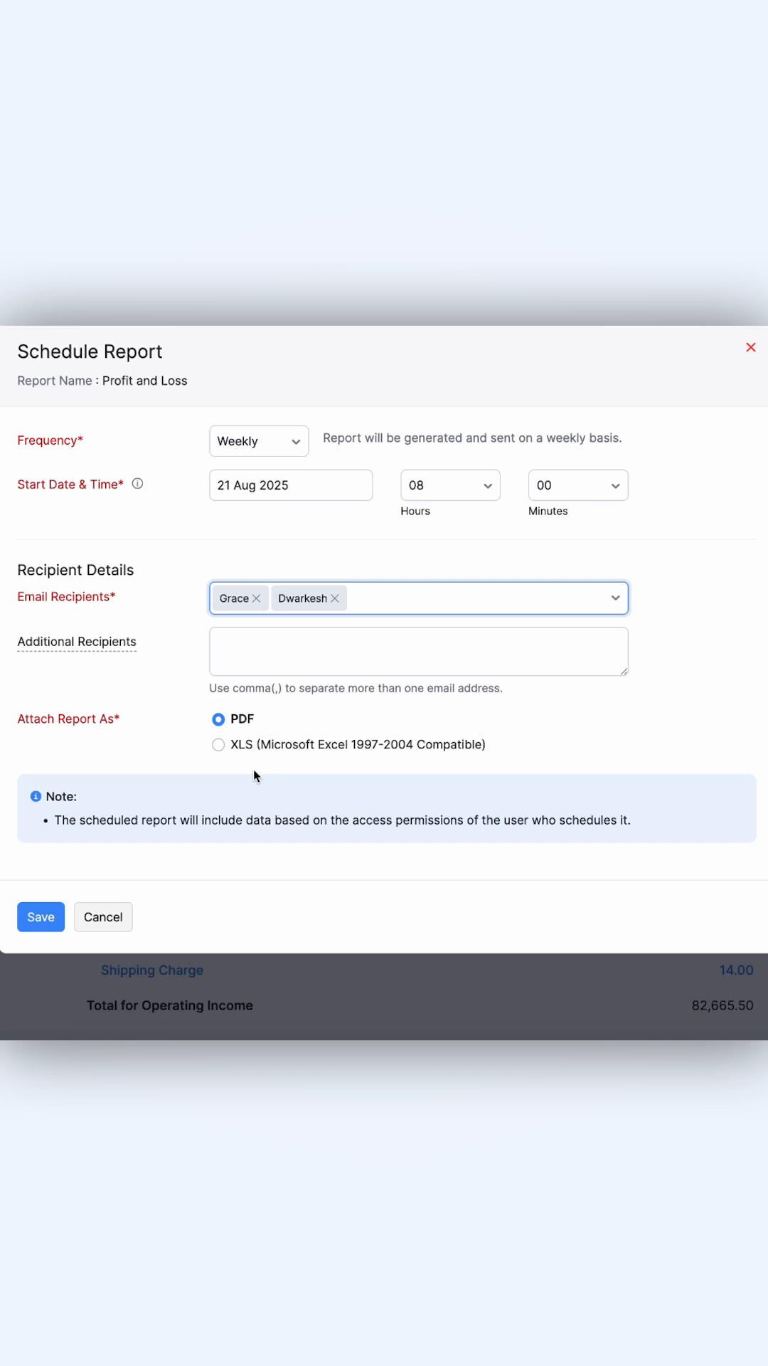
click(40, 916)
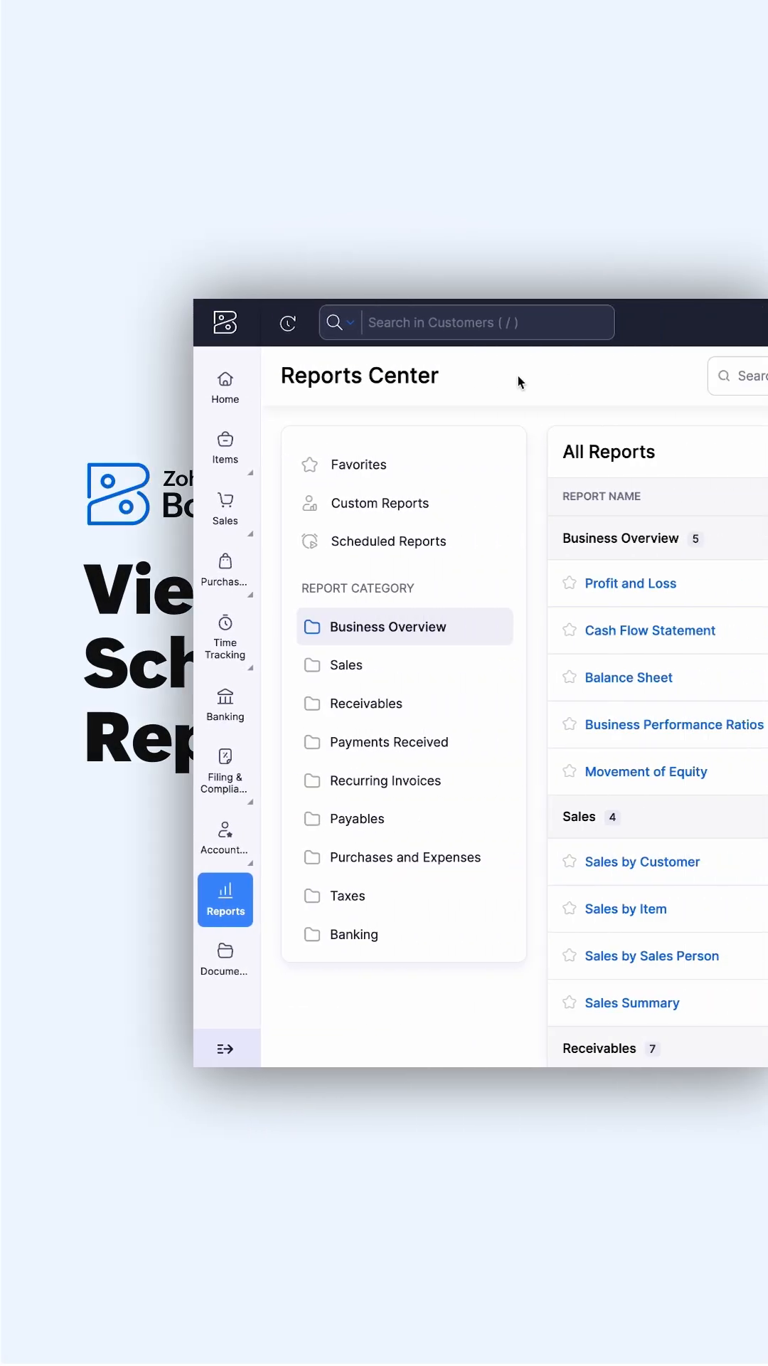
- Show the Scheduled Reports list from the Reports Center panel
click(389, 540)
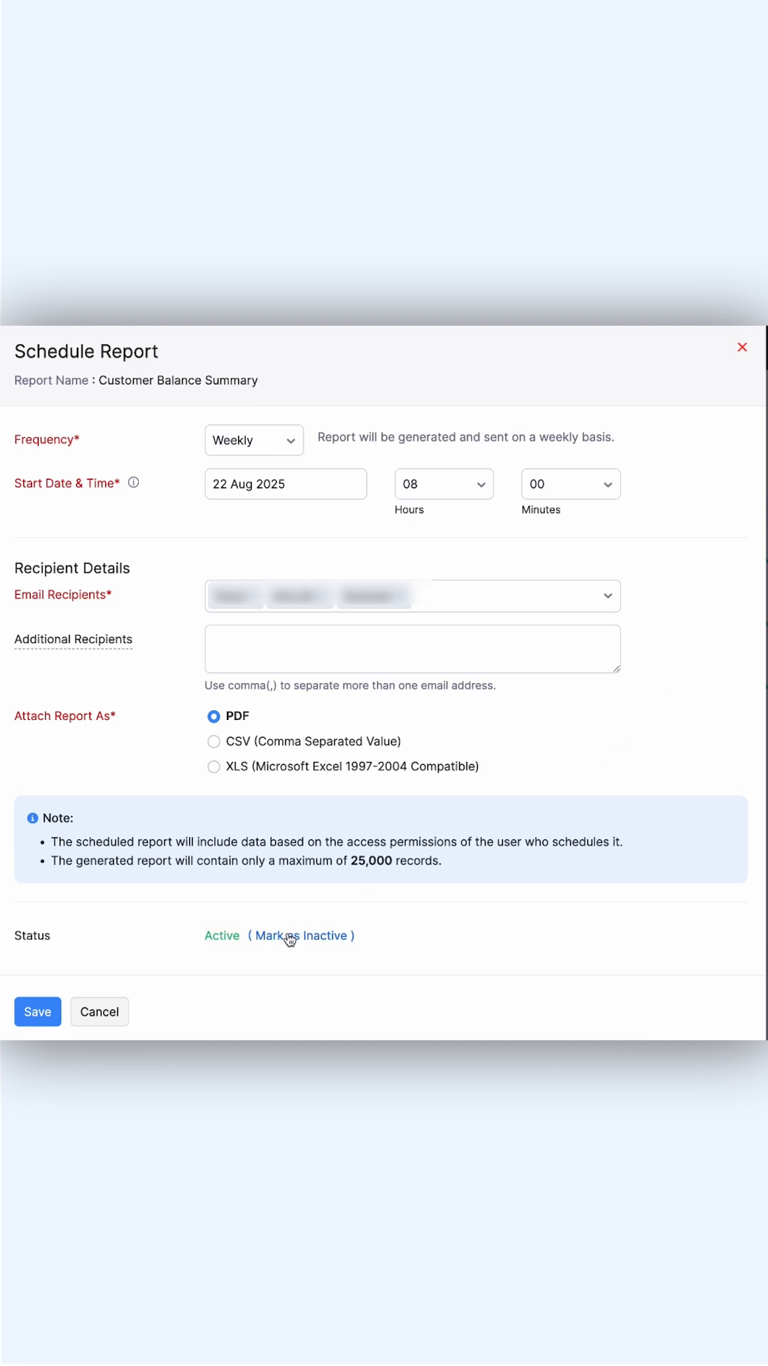
- Mark the Customer Balance Summary weekly schedule as inactive
click(37, 1011)
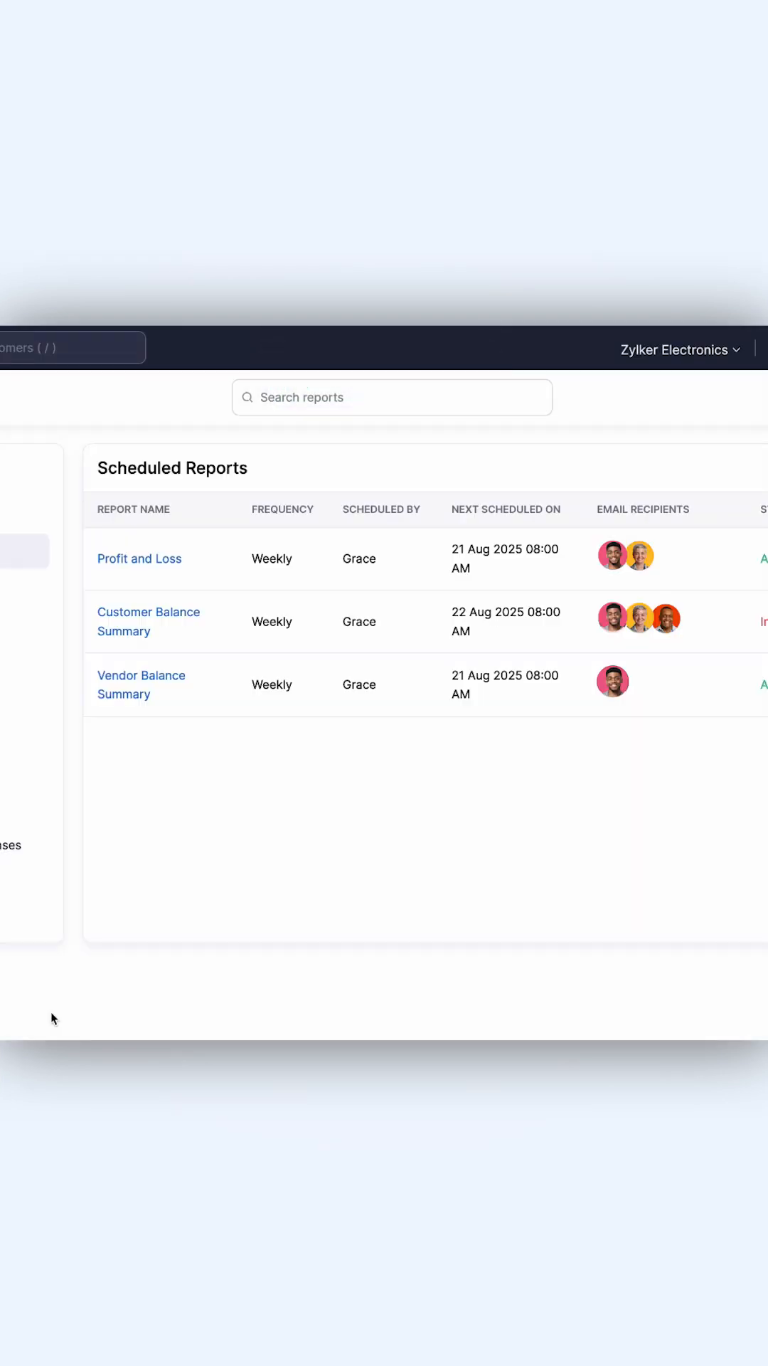
click(148, 622)
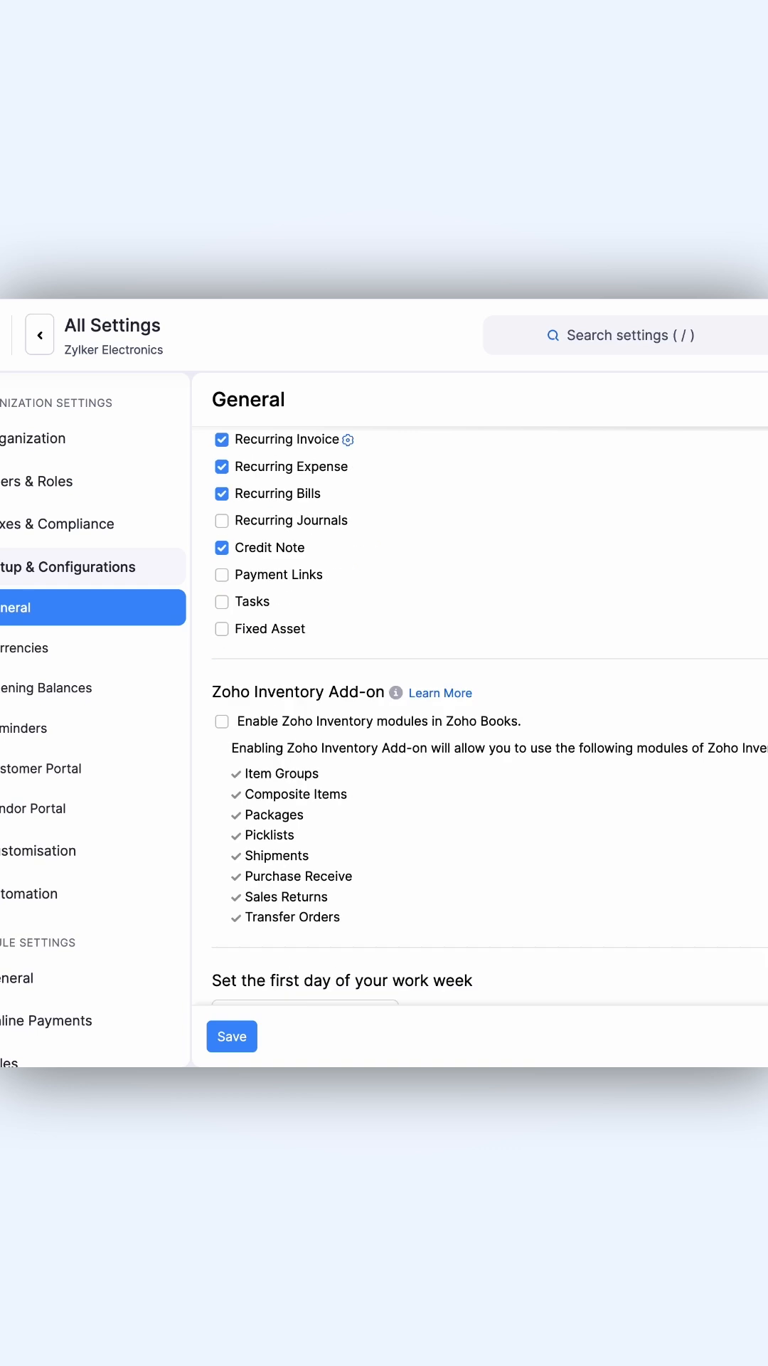
- Enable Send Weekly Summary report in General organization settings
scroll(down, 3)
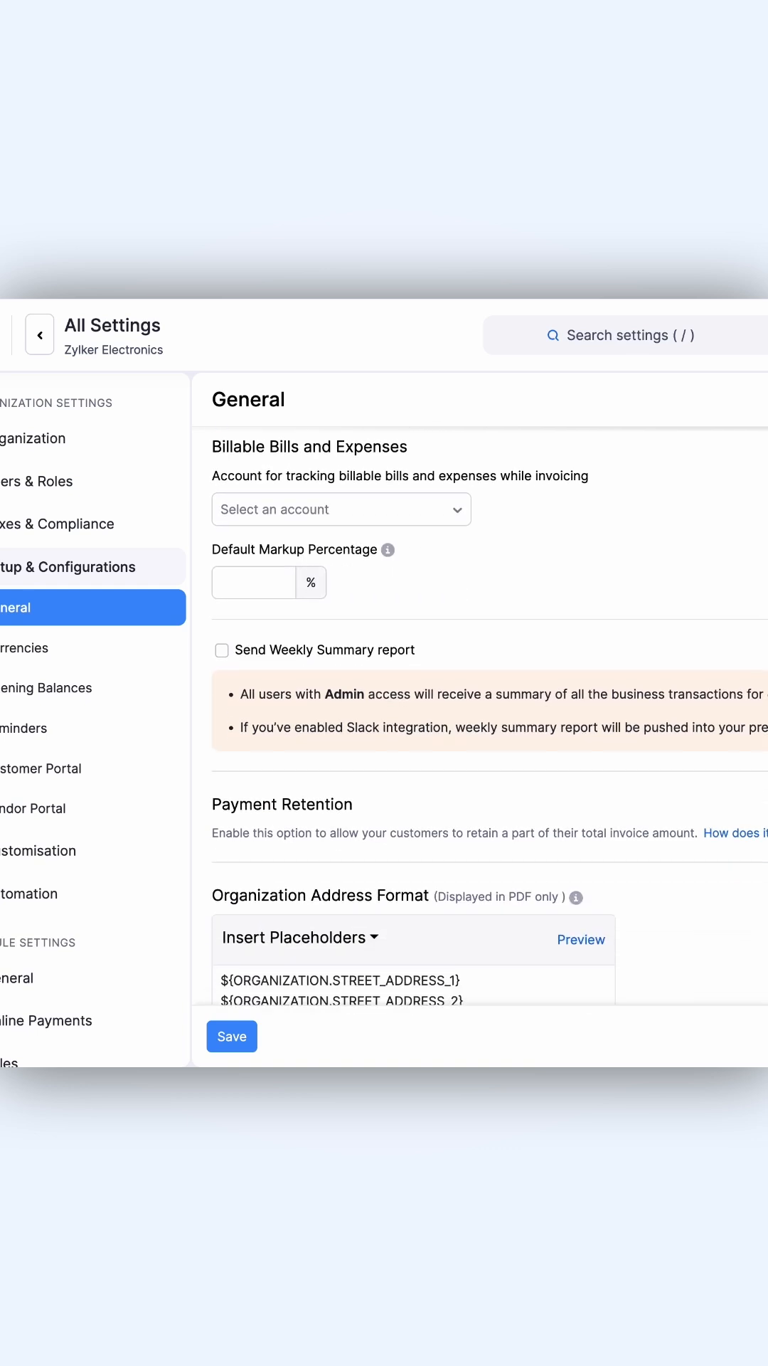
click(222, 651)
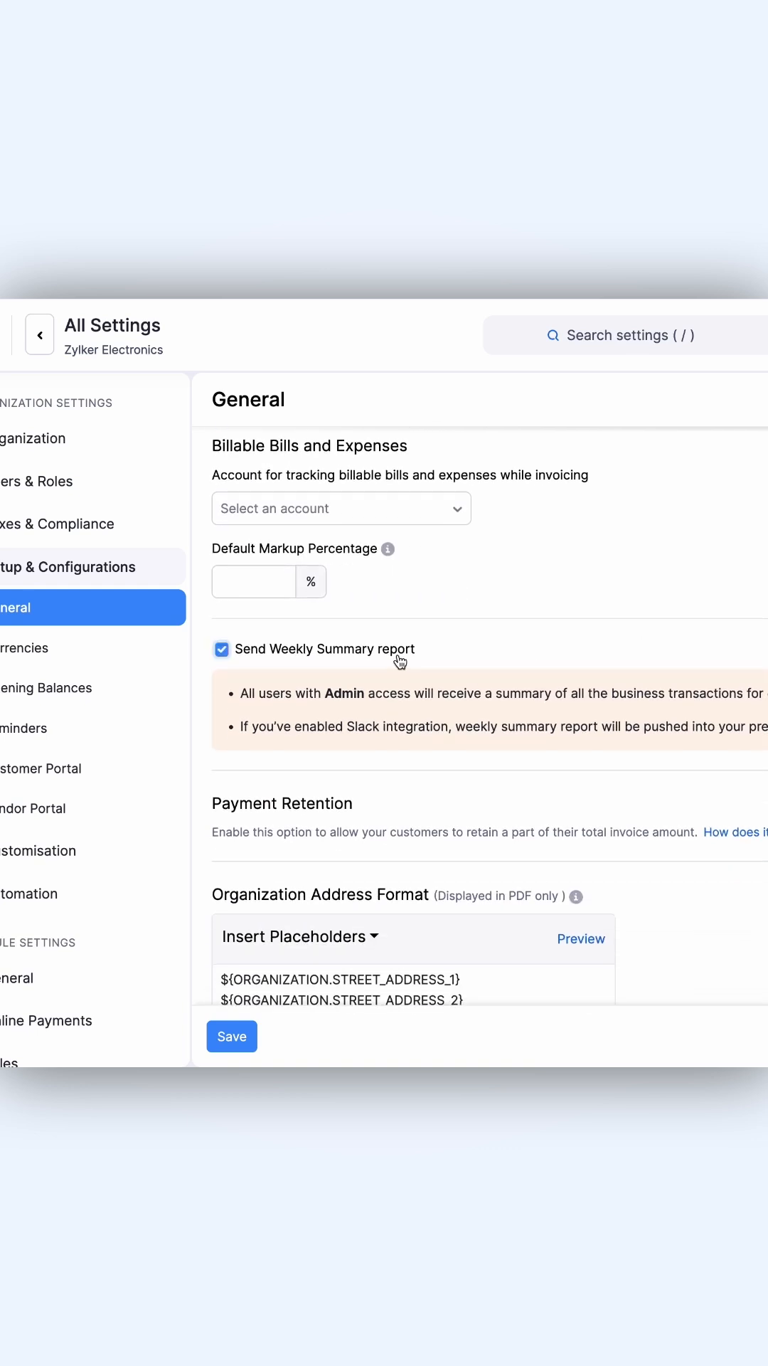